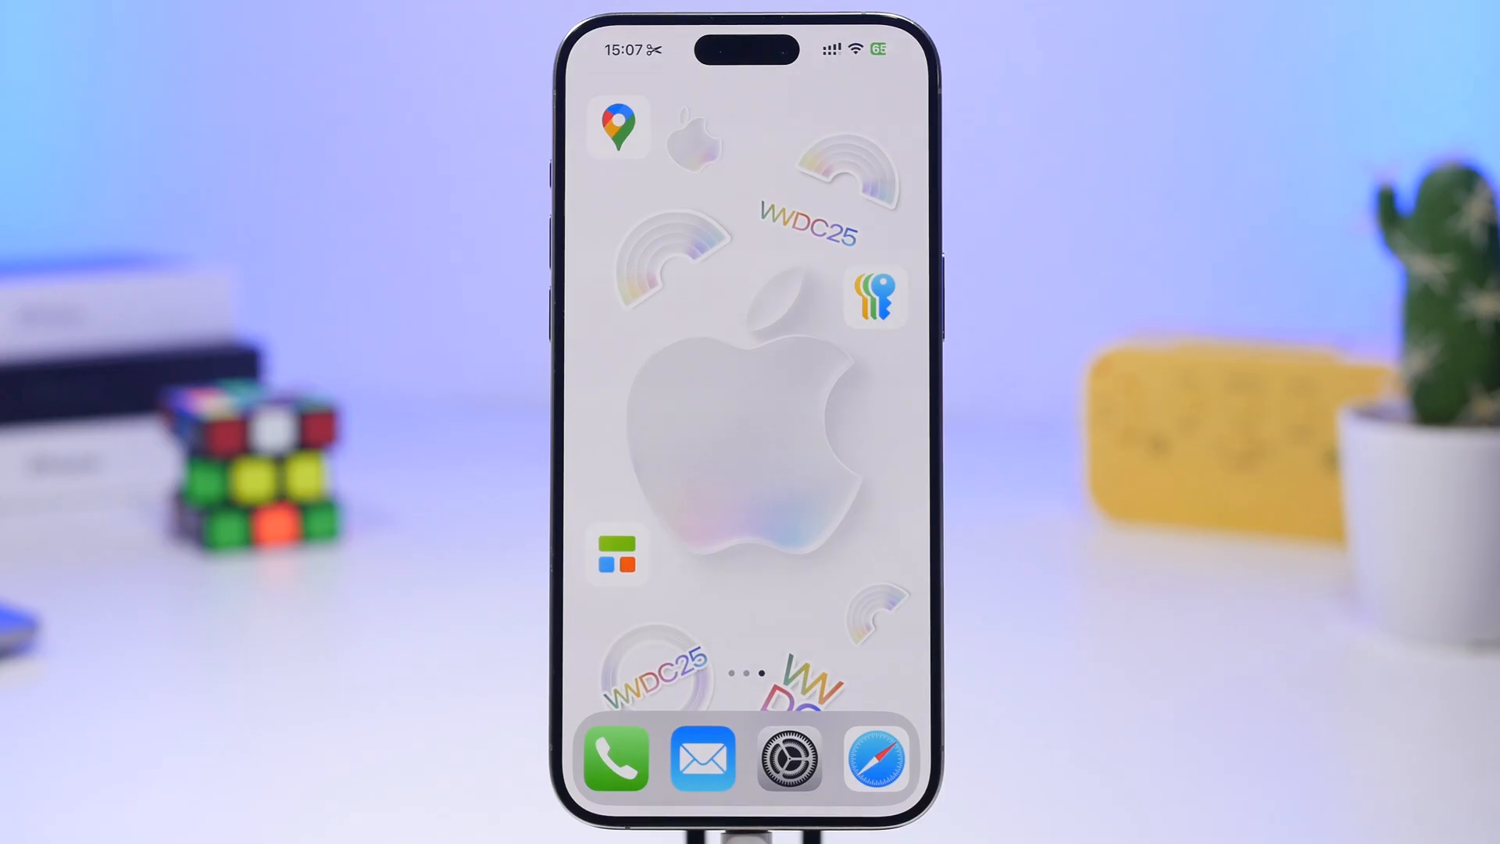
Navigate Settings > General > Software Update > Beta Updates to confirm iOS 18 Developer Beta is checked.
left_click(785, 757)
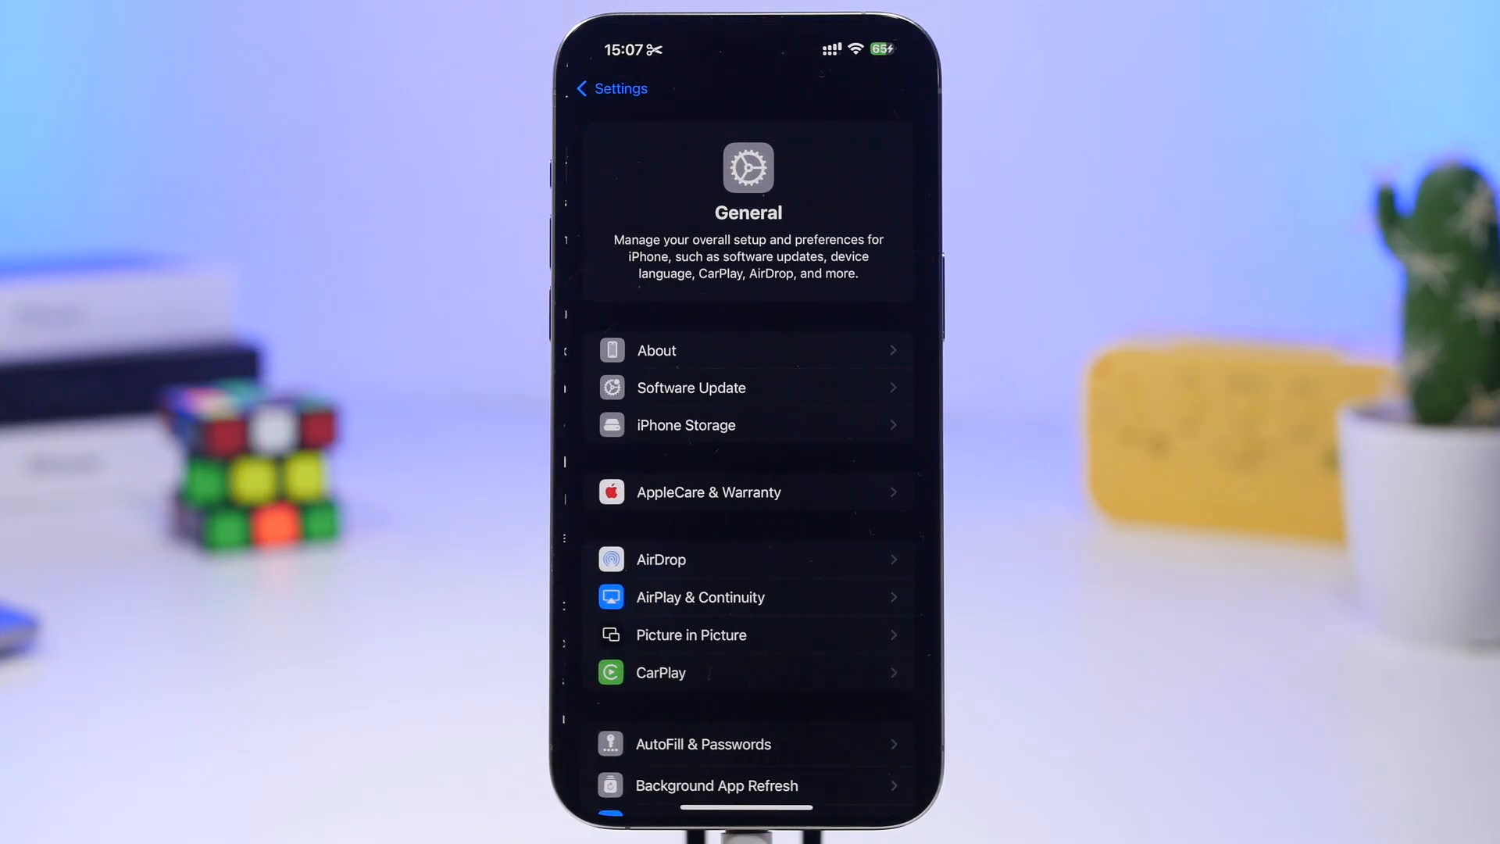
left_click(691, 387)
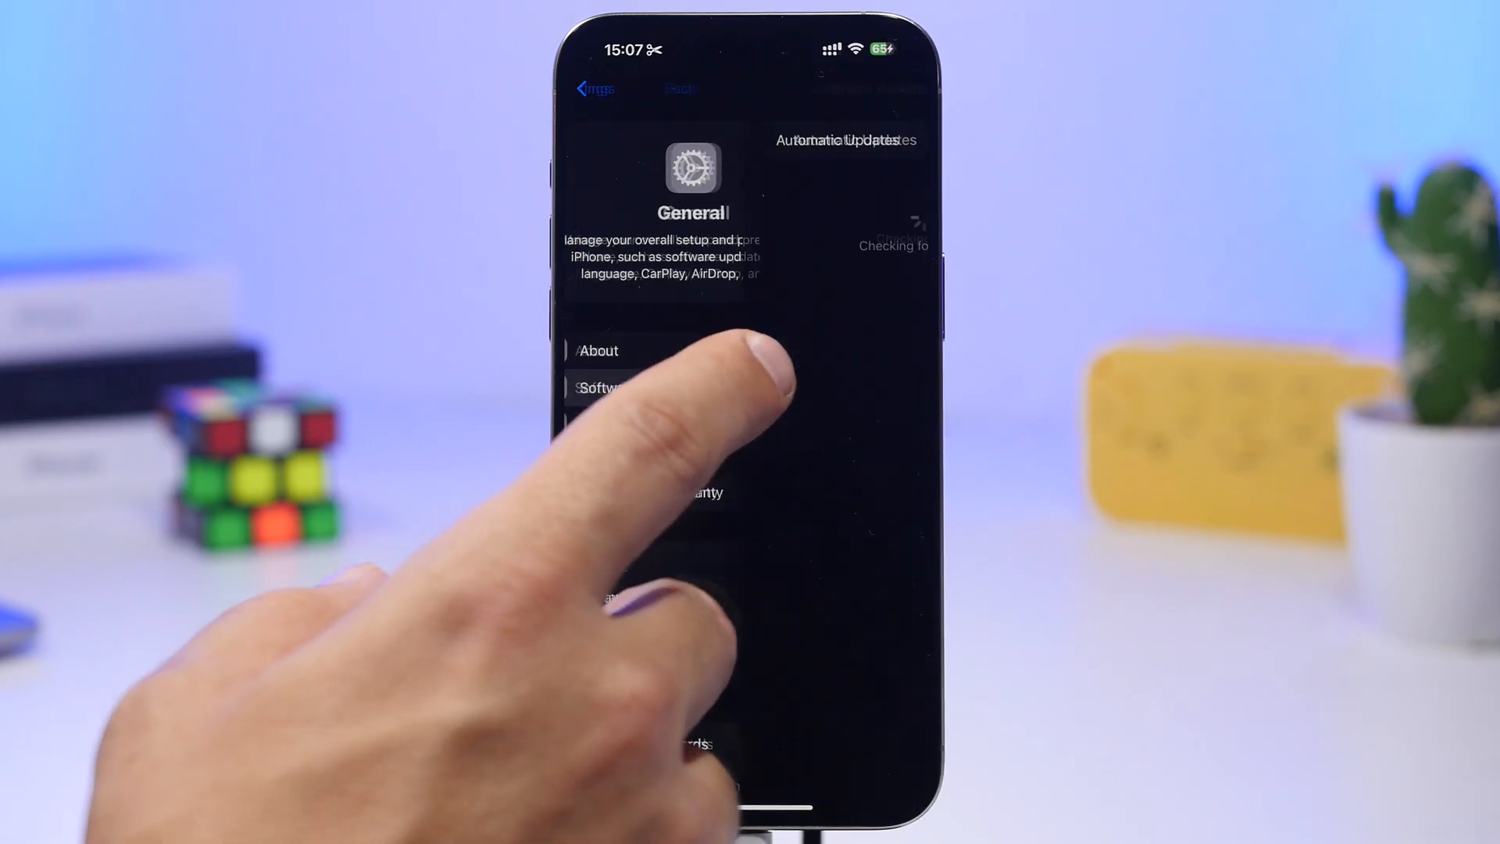
left_click(600, 388)
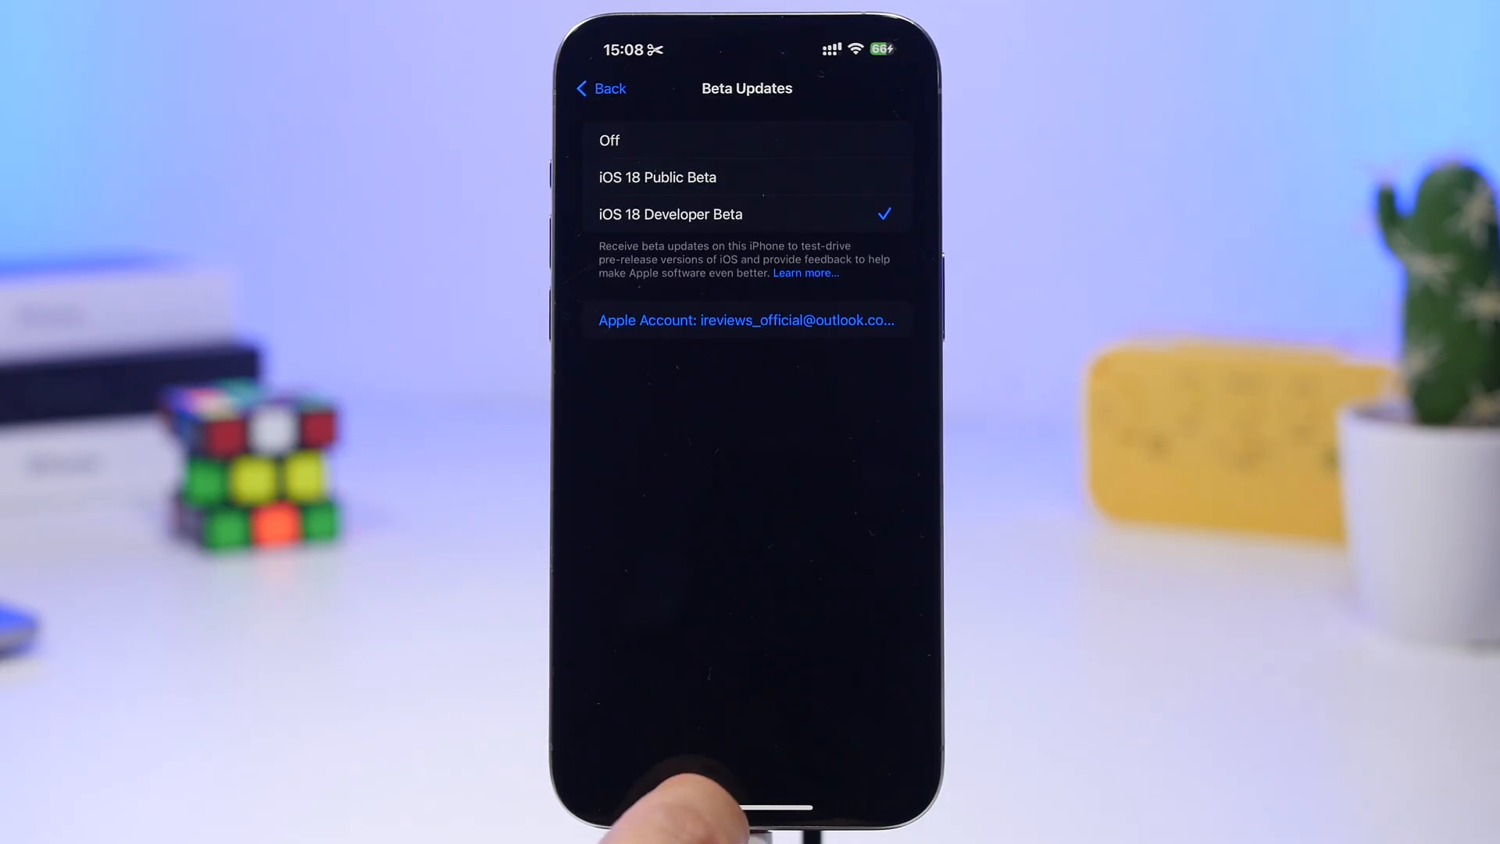
left_click(600, 88)
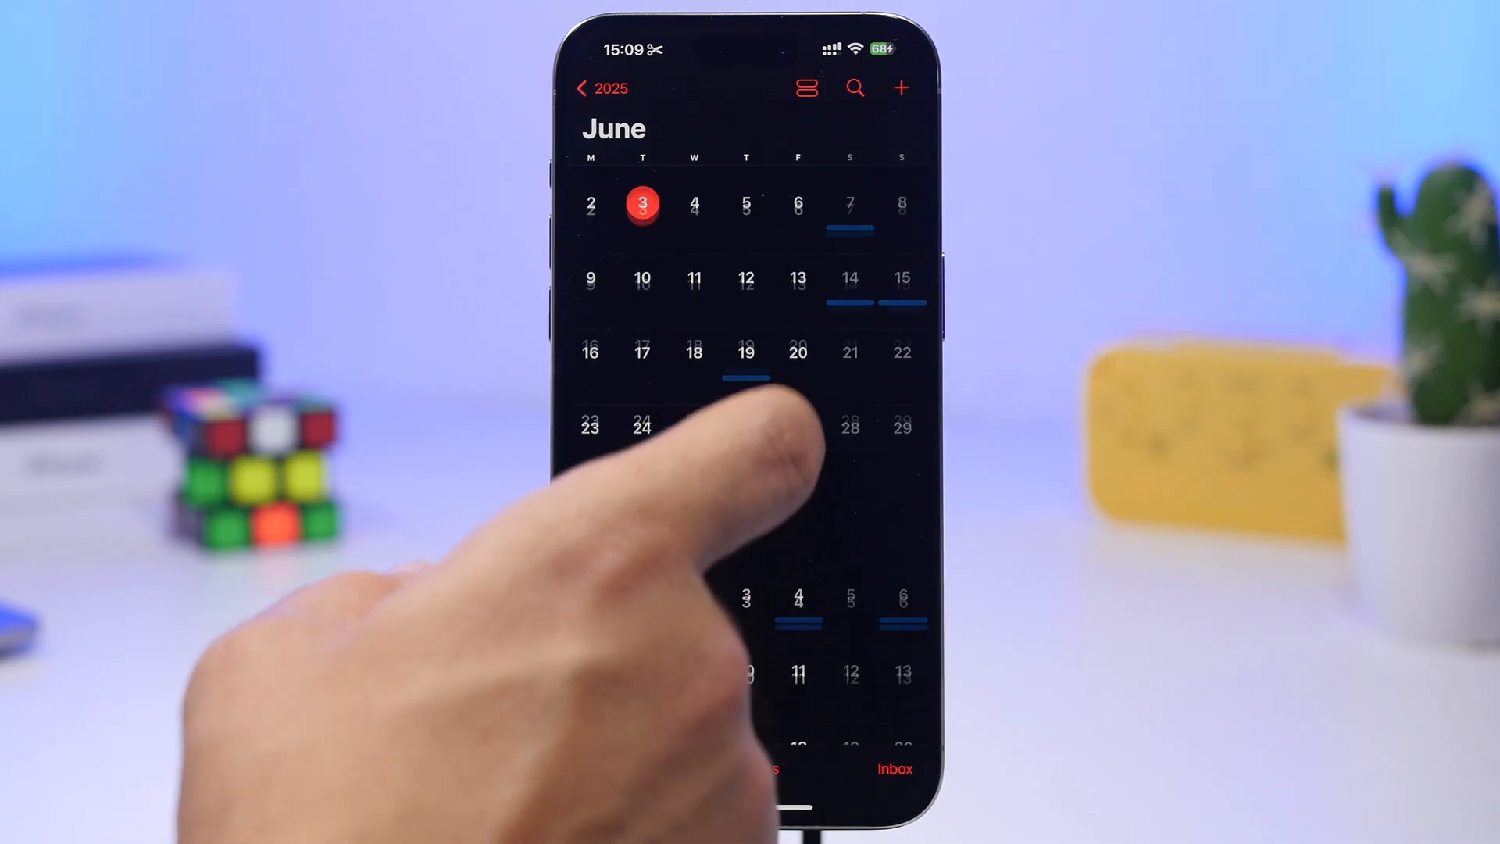
scroll("up", 3)
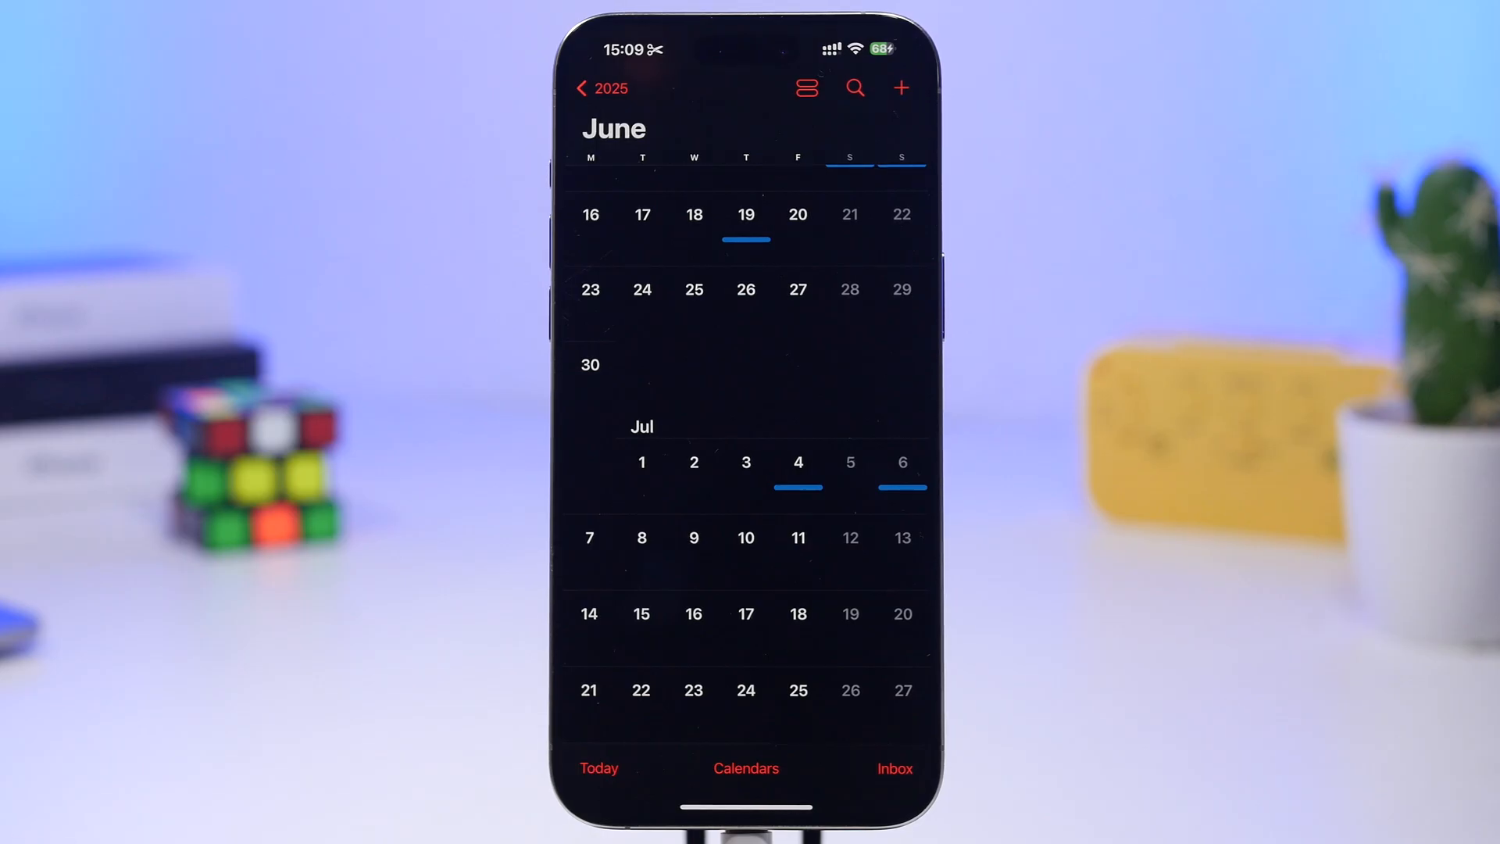
mouse_move(478, 727)
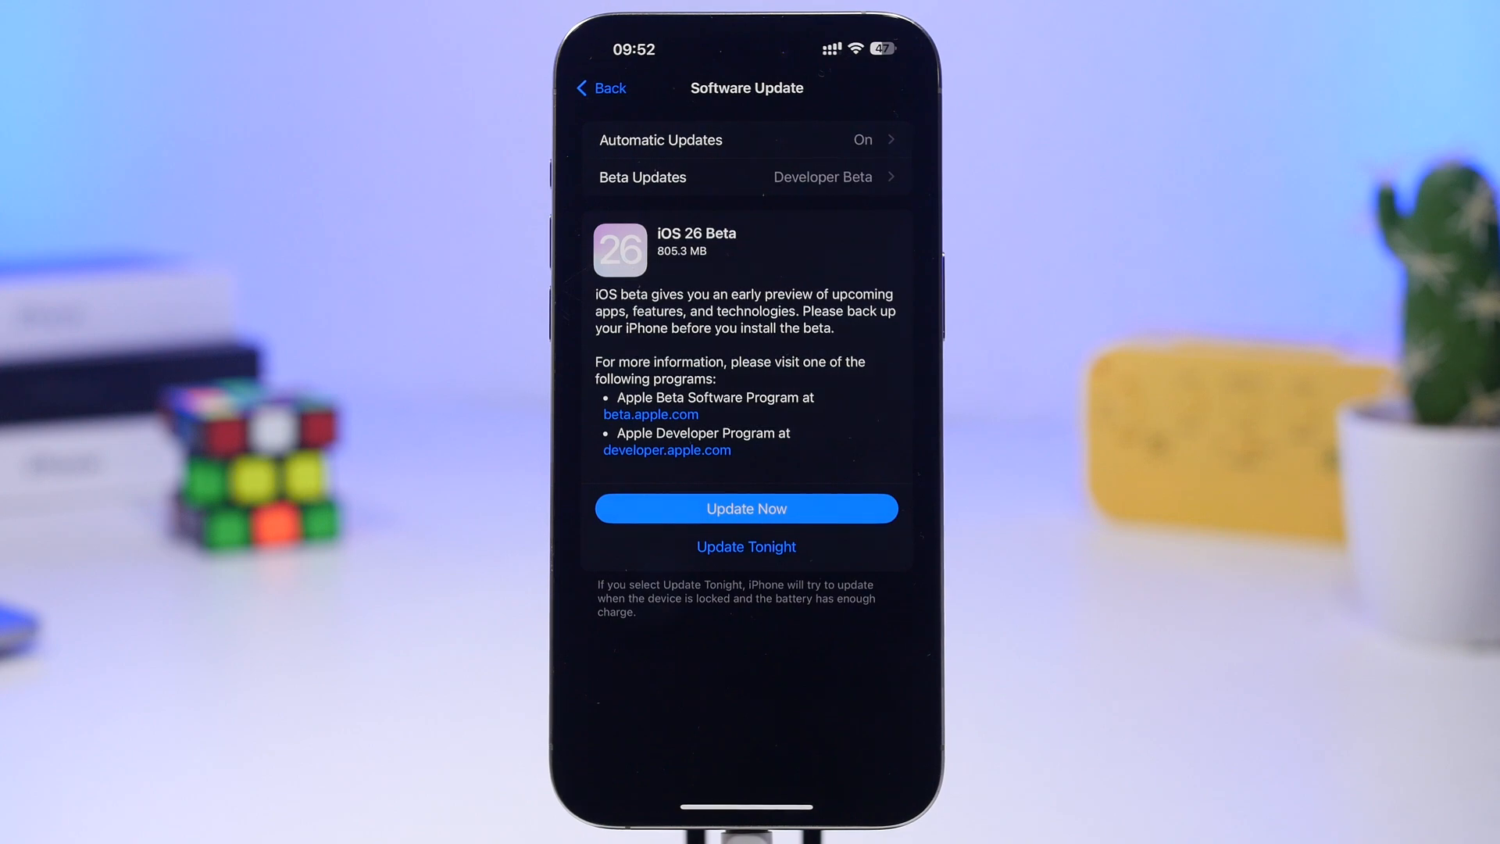
mouse_move(669, 804)
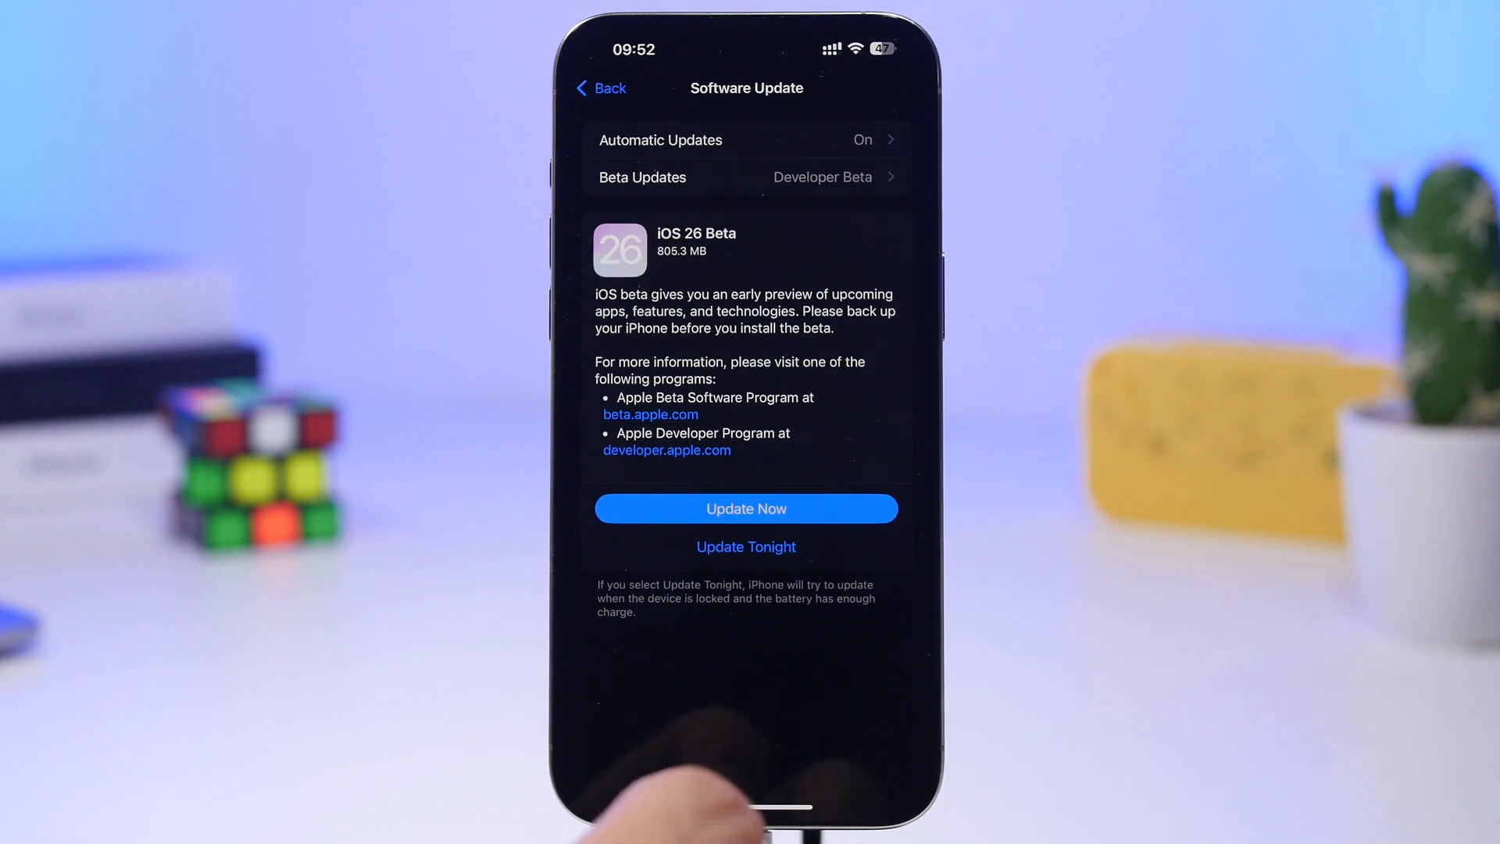